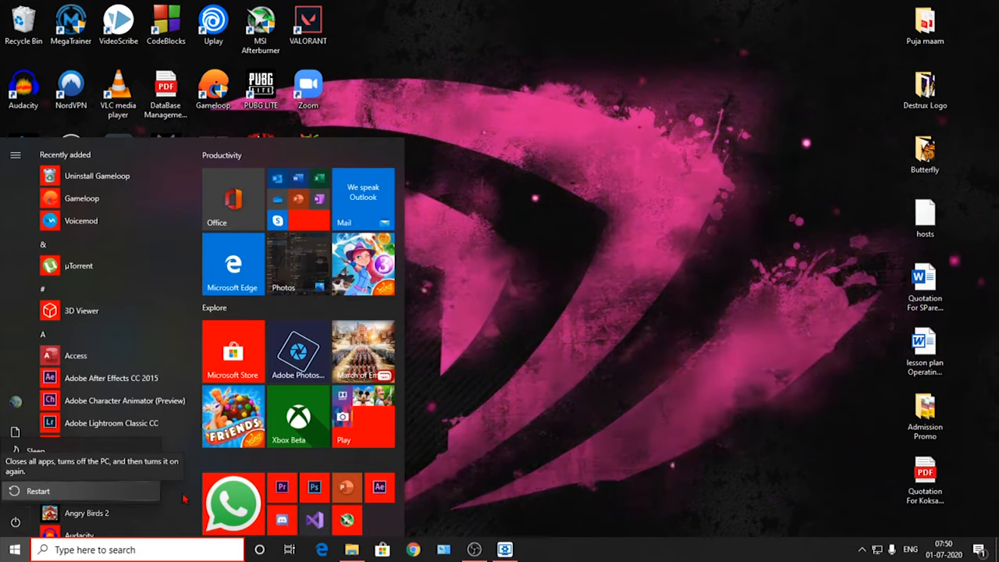
Search the taskbar for 'run' and open the Run dialog with regedit entered.
{"action": "left_click", "coordinate": [12, 550]}
{"action": "type", "text": "r"}
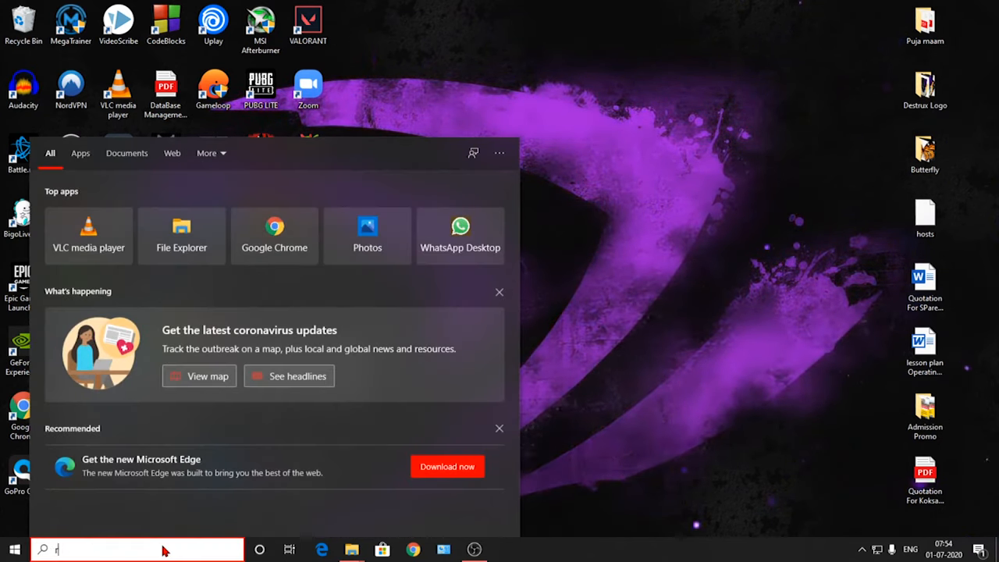
{"action": "type", "text": "un"}
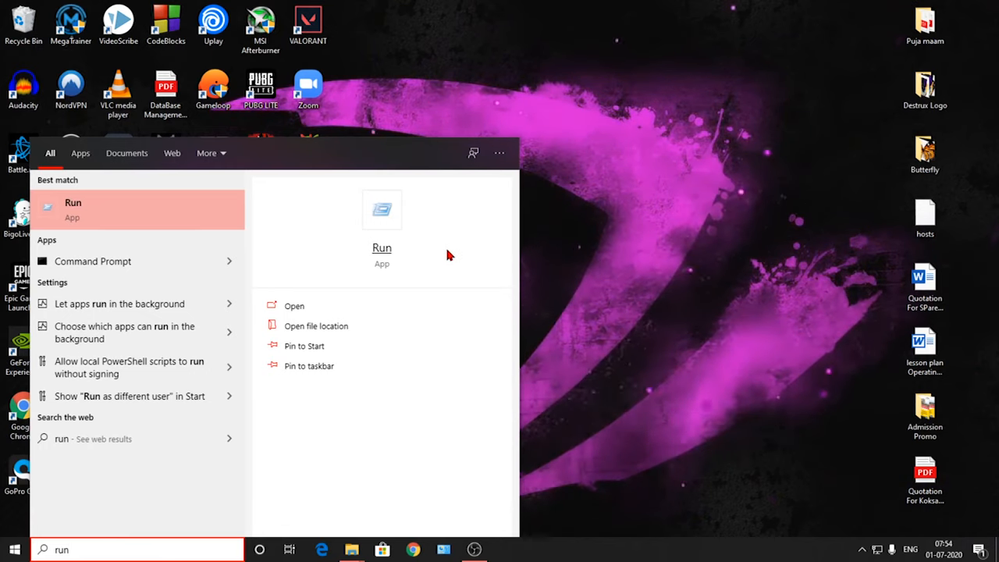
{"action": "key", "text": "Win+r"}
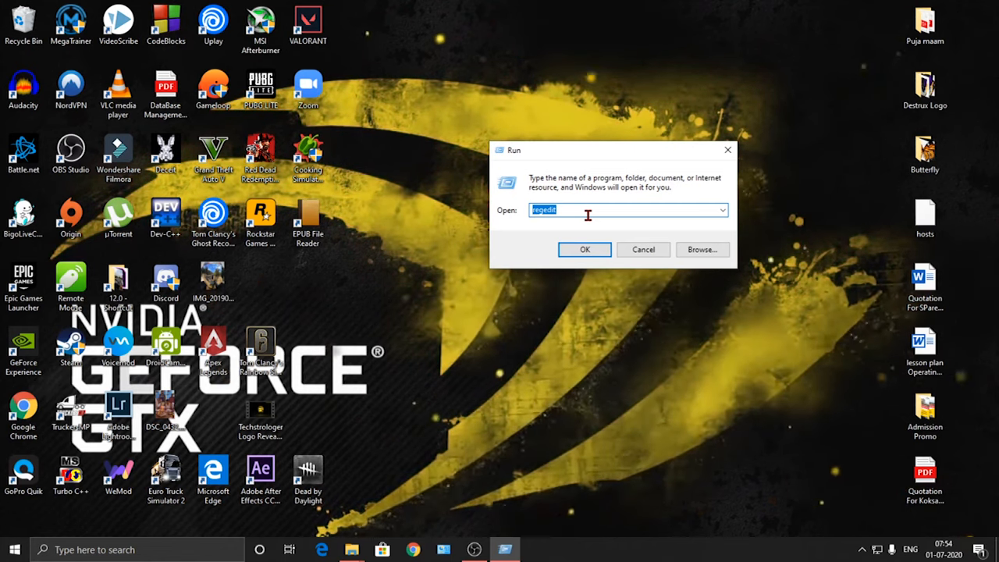
Launch Registry Editor, move its window up, and expand HKEY_LOCAL_MACHINE and SYSTEM.
{"action": "left_click", "coordinate": [585, 249]}
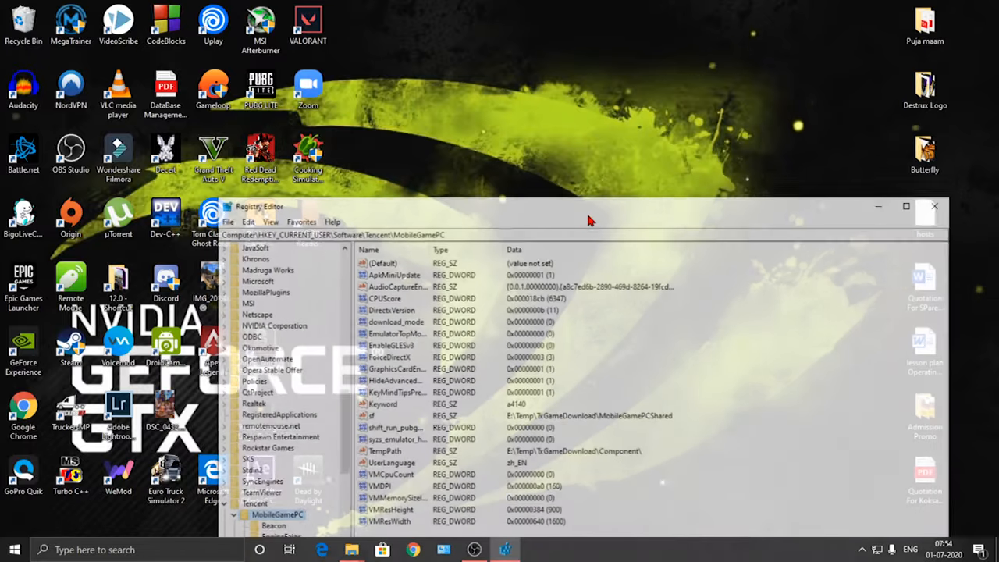
{"action": "left_click_drag", "start_coordinate": [589, 220], "coordinate": [558, 94]}
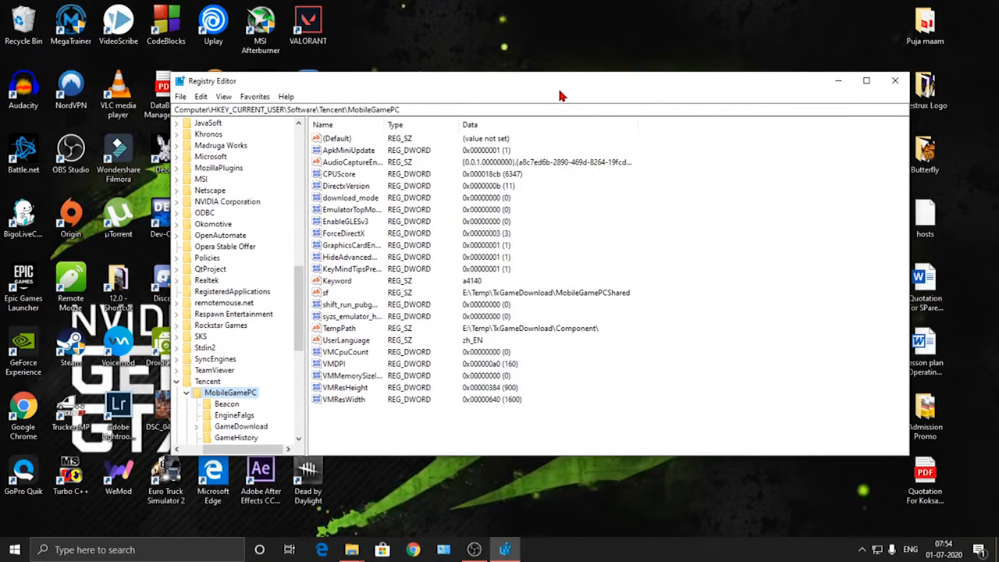
{"action": "mouse_move", "coordinate": [536, 104]}
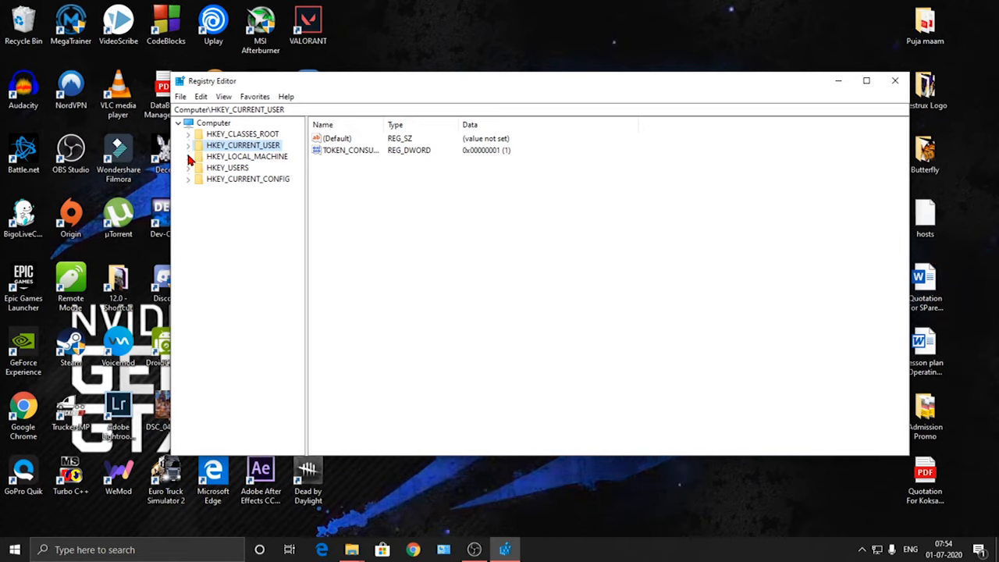
{"action": "left_click", "coordinate": [188, 155]}
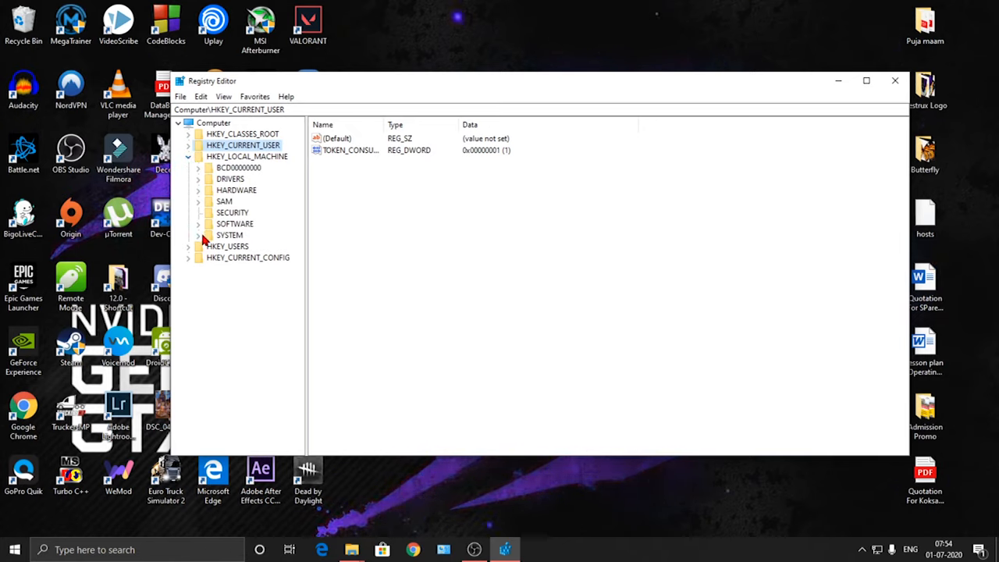
{"action": "left_click", "coordinate": [198, 234]}
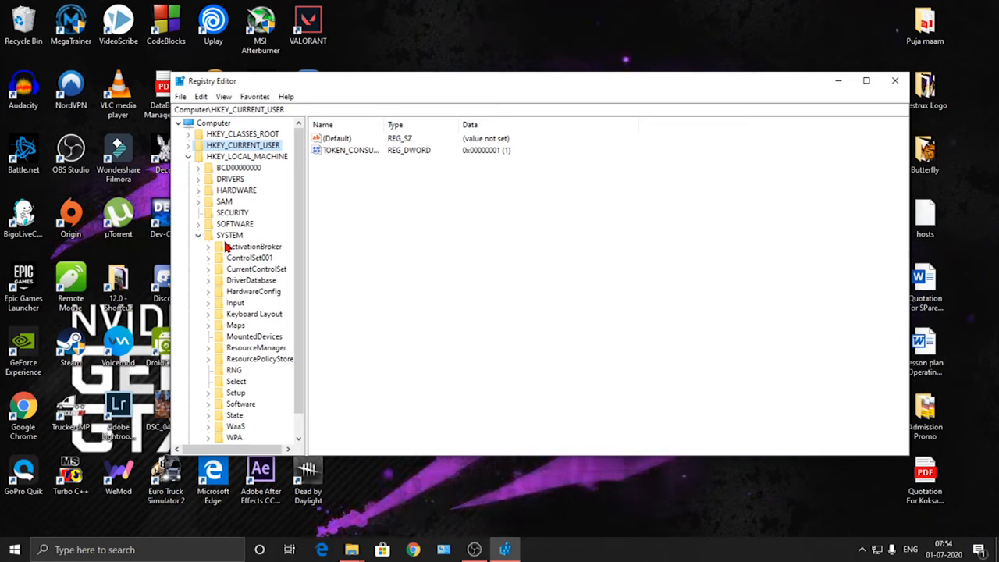
{"action": "mouse_move", "coordinate": [249, 289]}
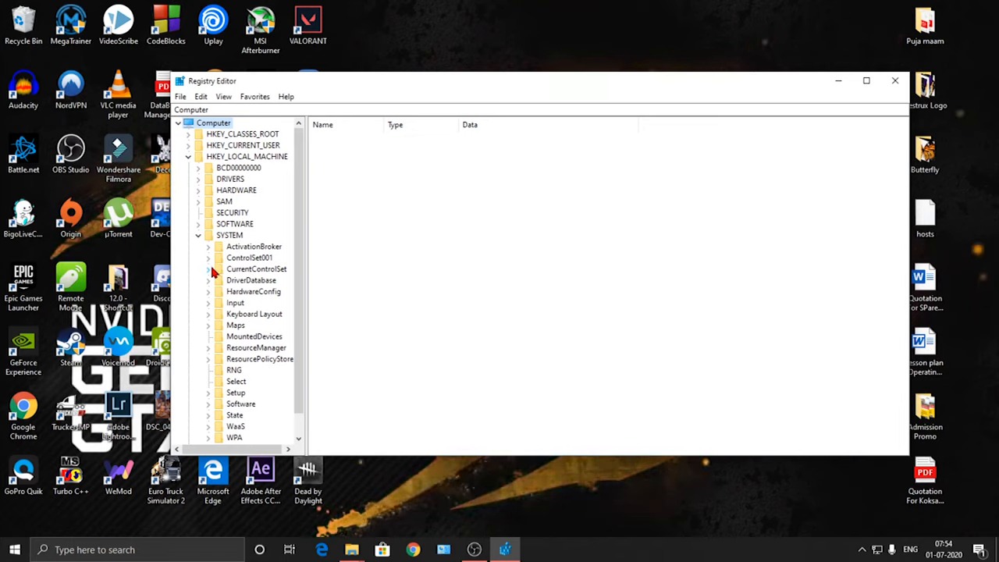
Expand CurrentControlSet > Control and select Session Manager to list its values.
{"action": "left_click", "coordinate": [208, 269]}
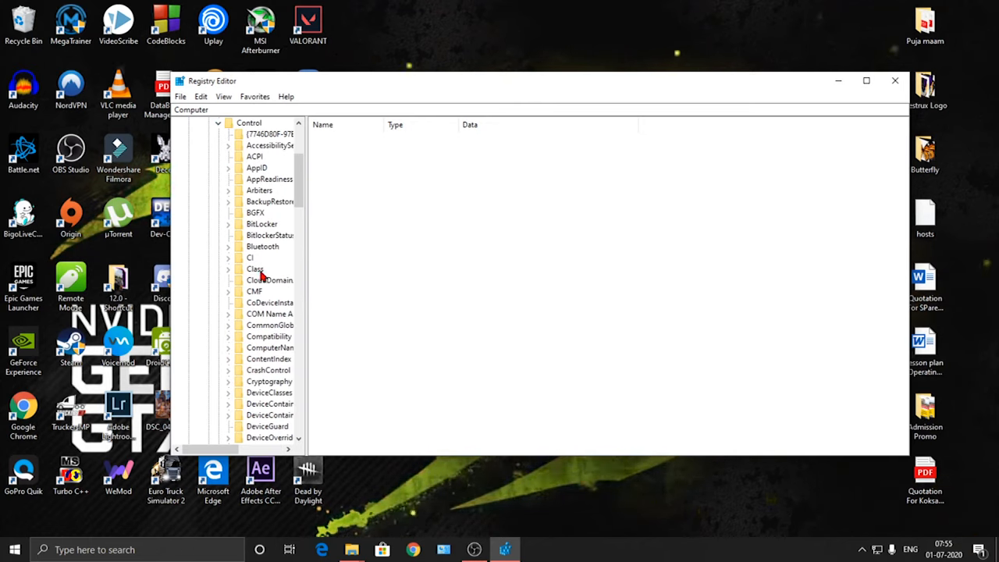
{"action": "scroll", "scroll_direction": "down", "scroll_amount": 3}
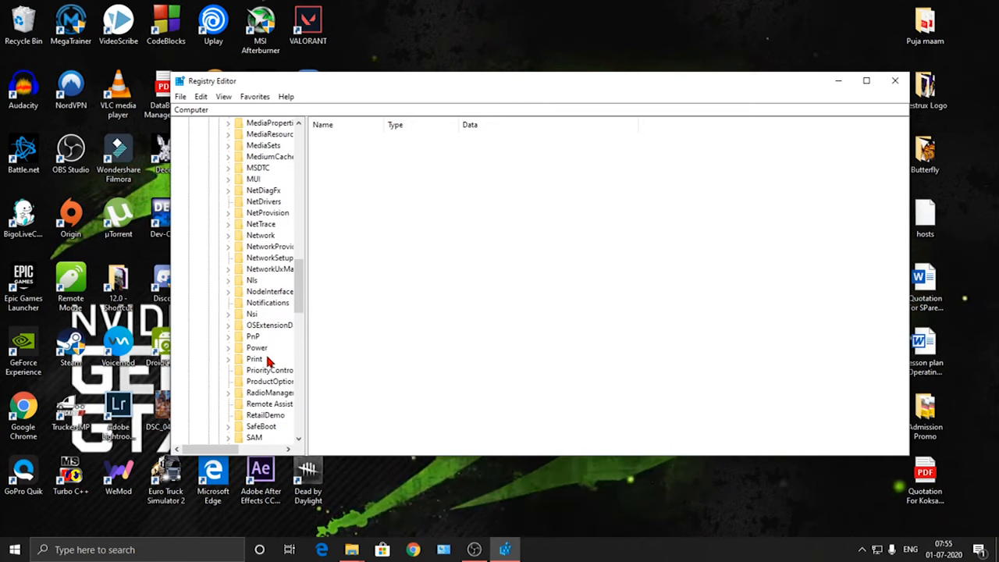
{"action": "scroll", "scroll_direction": "down", "scroll_amount": 3}
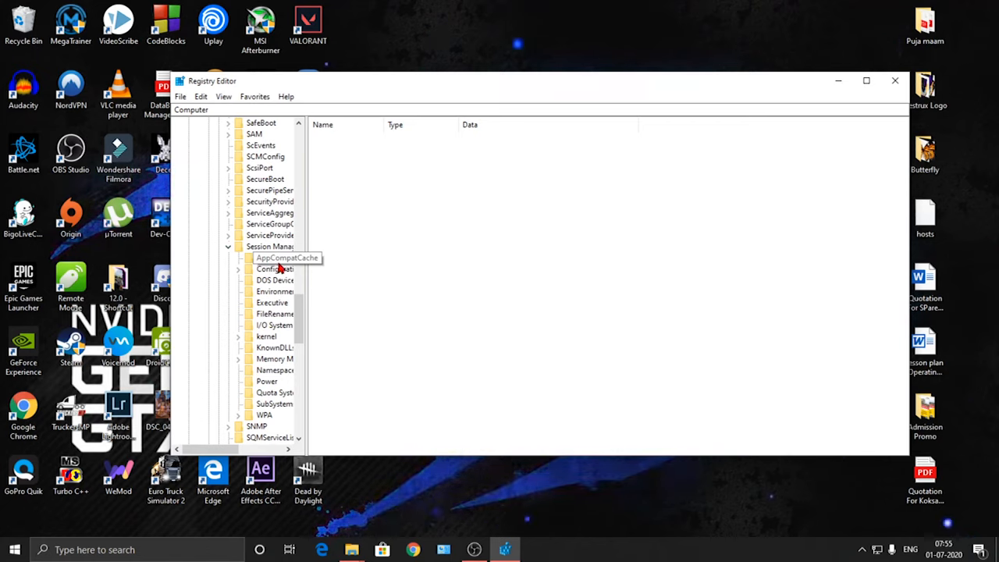
{"action": "left_click", "coordinate": [271, 246]}
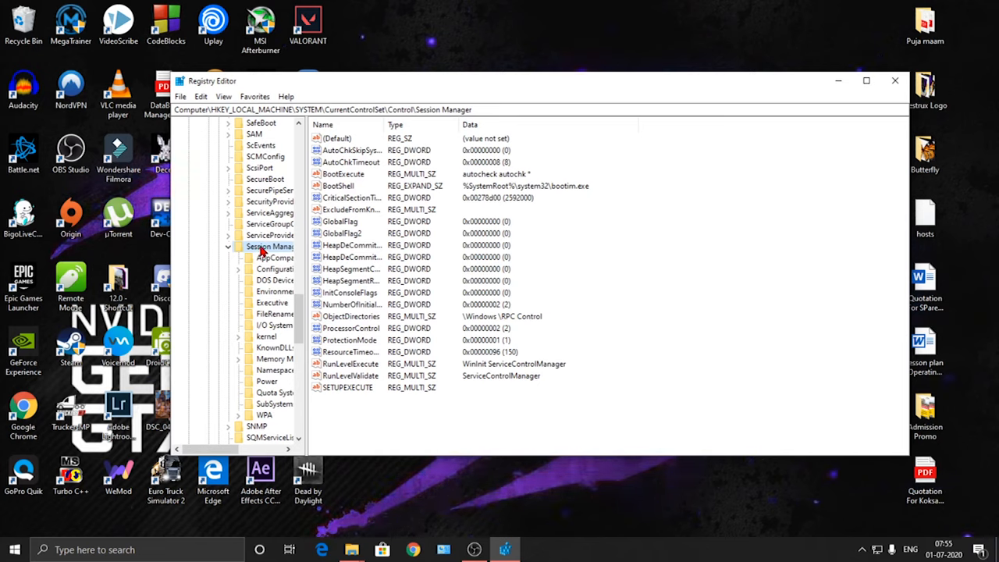
Edit BootExecute, append /k:C to 'autocheck autochk', and save the value.
{"action": "left_click", "coordinate": [343, 173]}
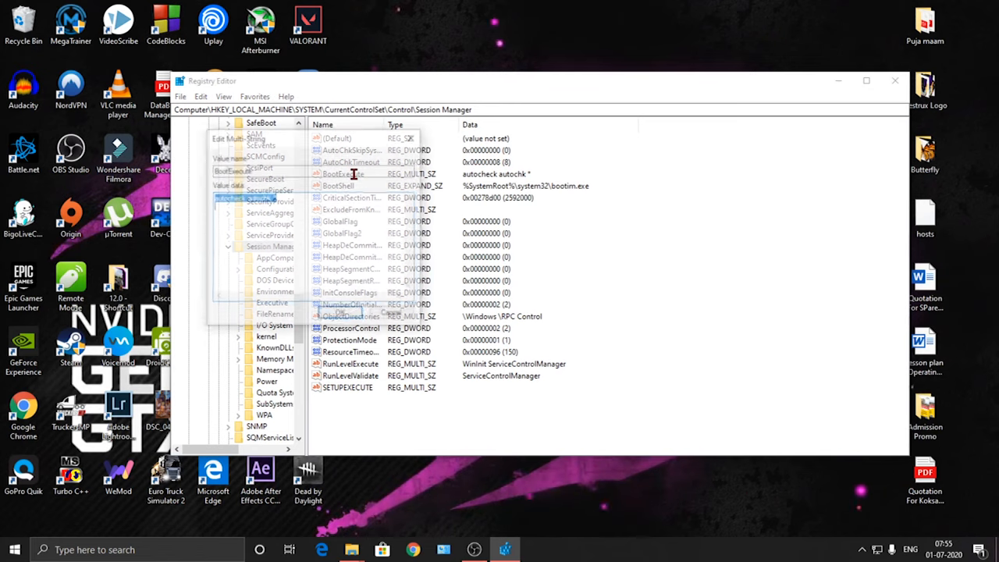
{"action": "double_click", "coordinate": [343, 173]}
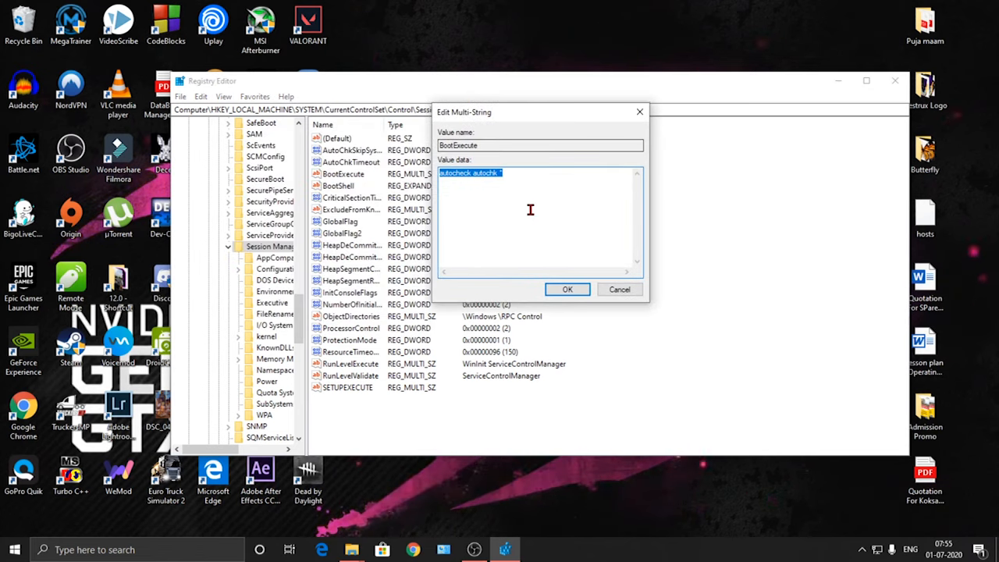
{"action": "left_click", "coordinate": [496, 173]}
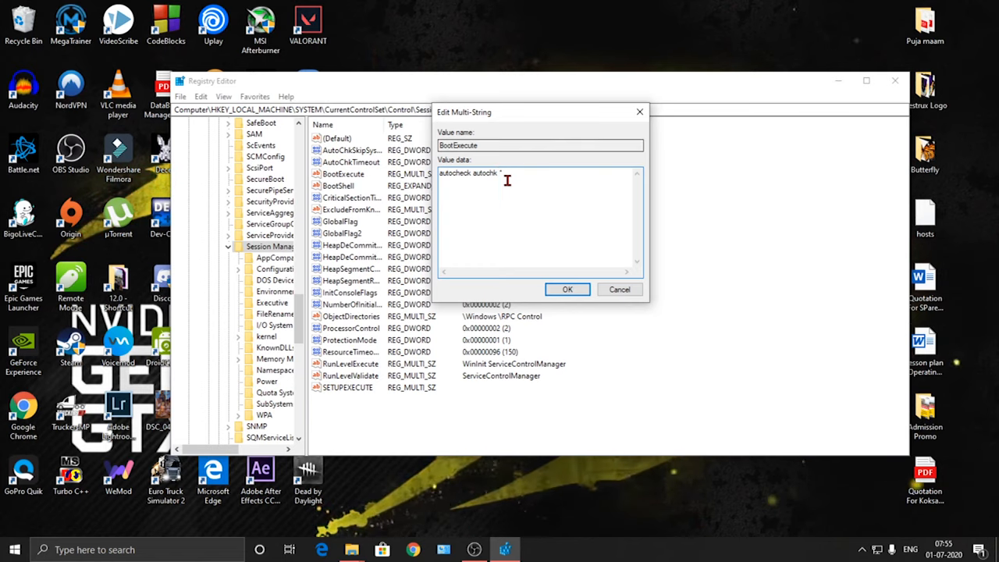
{"action": "mouse_move", "coordinate": [625, 209]}
{"action": "type", "text": "/k:C"}
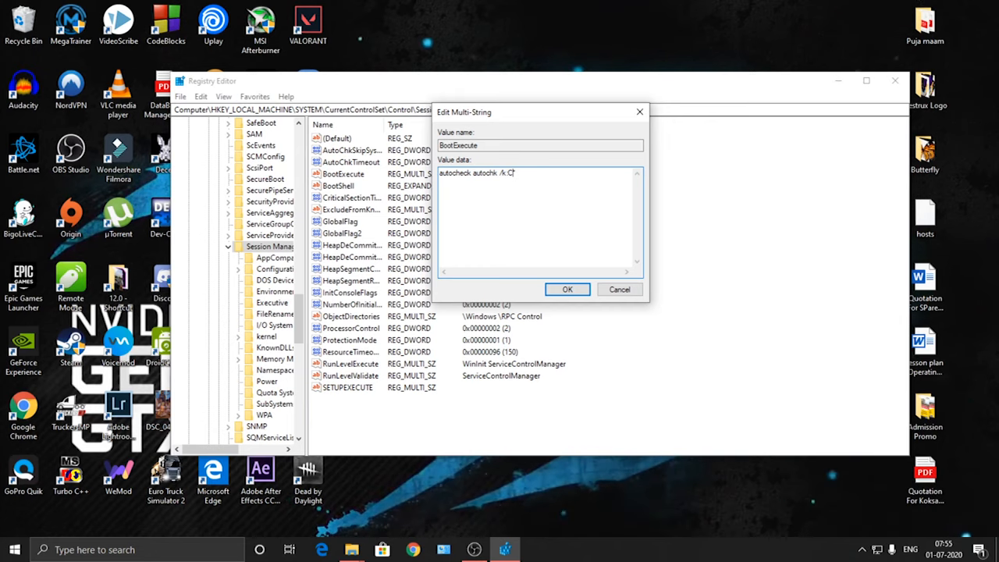
{"action": "left_click", "coordinate": [567, 289]}
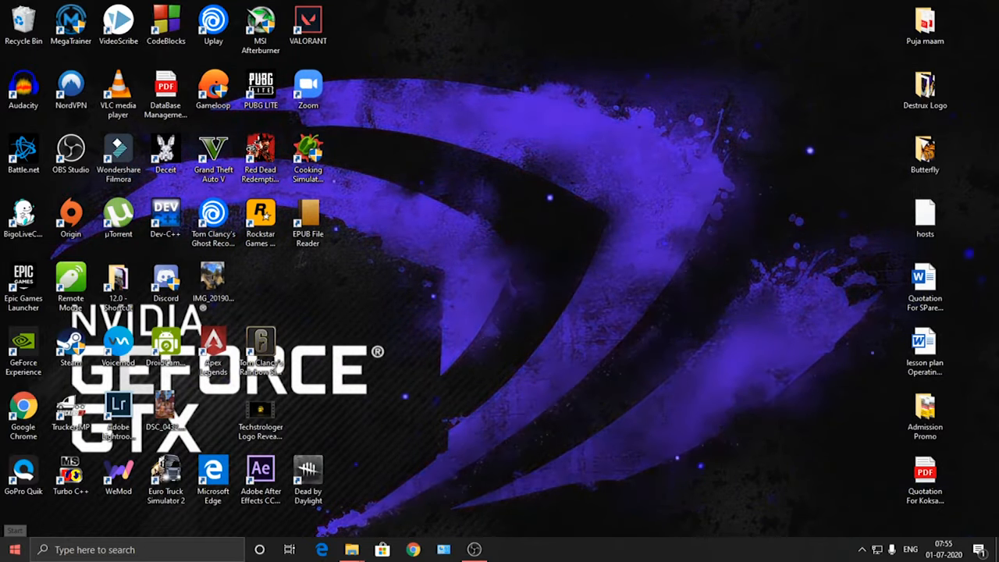
{"action": "left_click", "coordinate": [14, 549]}
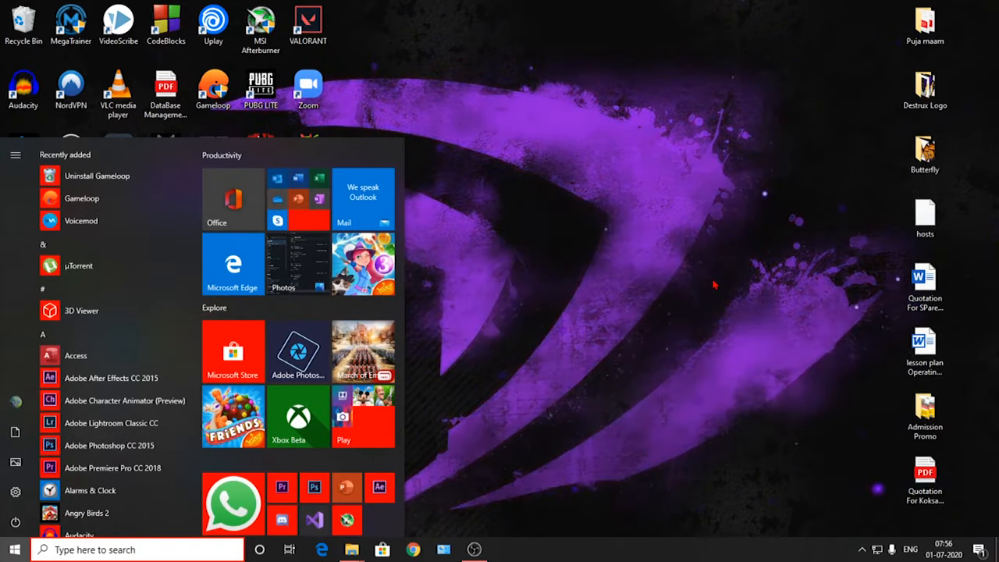
{"action": "left_click", "coordinate": [14, 549]}
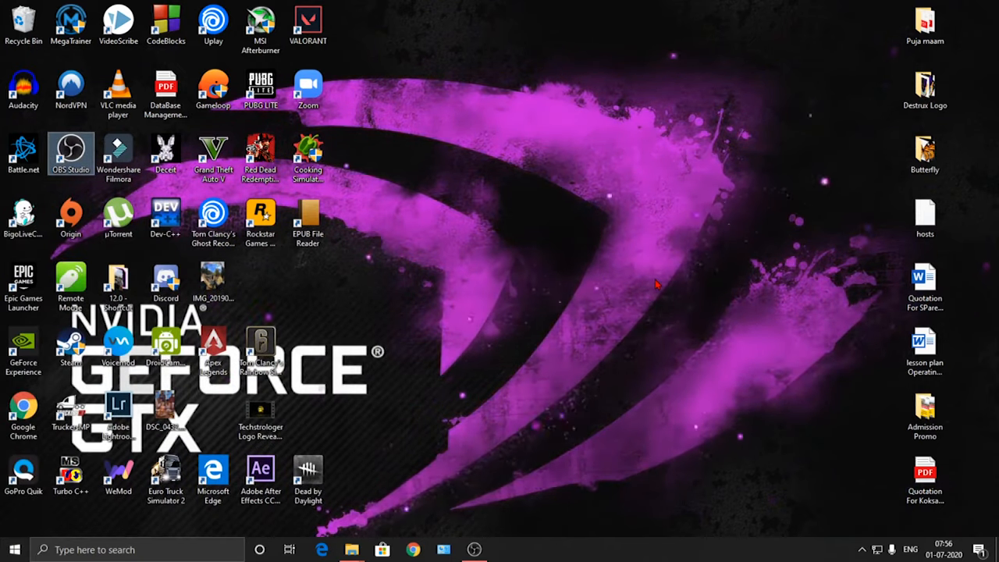